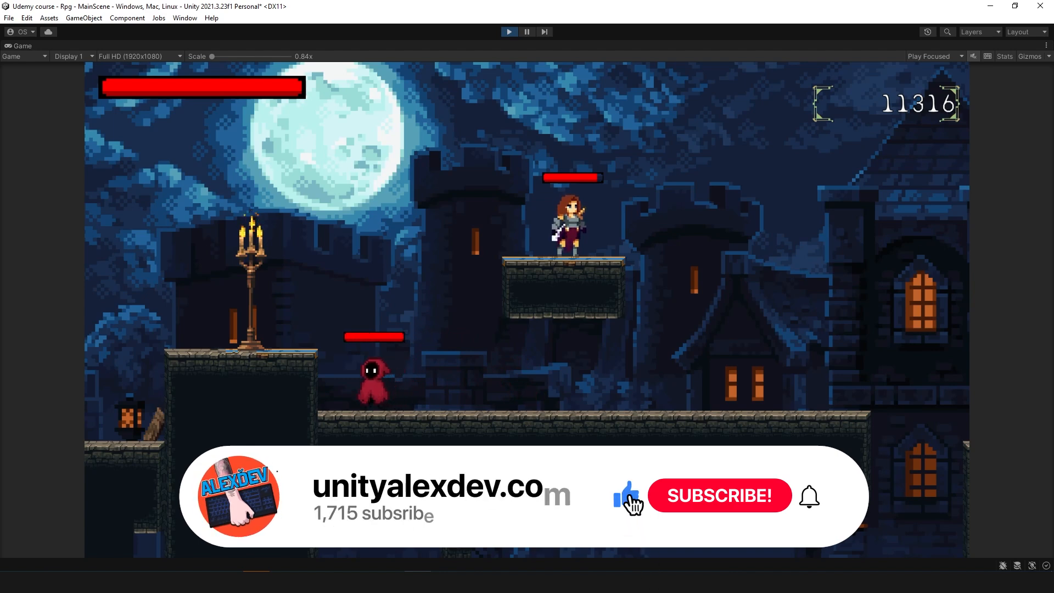
# - Focus the running game so the player can walk toward the hooded Shady enemy
pyautogui.click(719, 496)
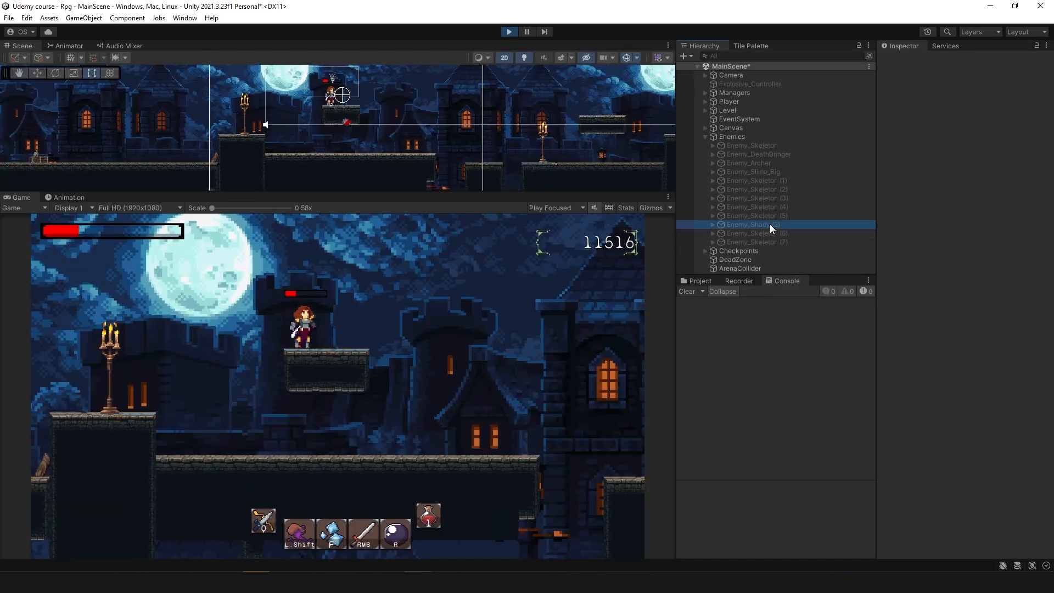
# - Select the Enemy_Shady object in the Hierarchy to re-enable it in the level
pyautogui.click(751, 224)
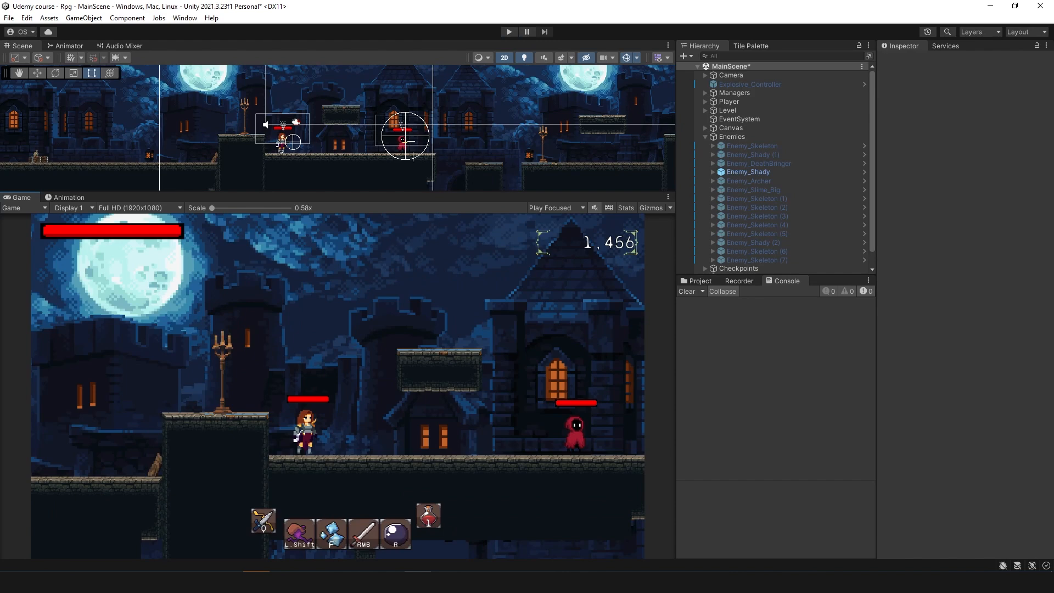
pyautogui.moveTo(67, 372)
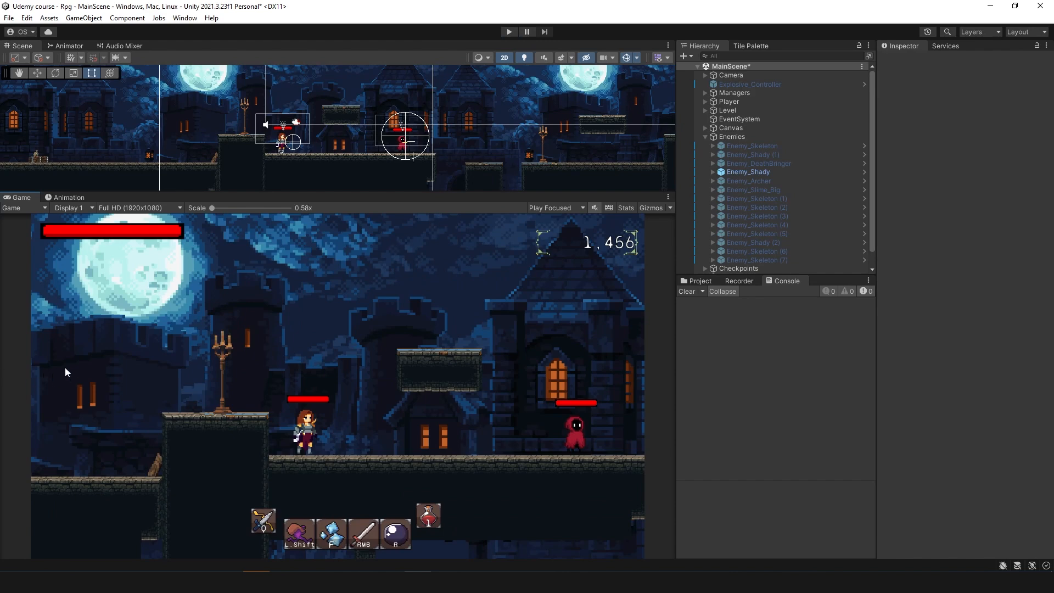
pyautogui.moveTo(35, 568)
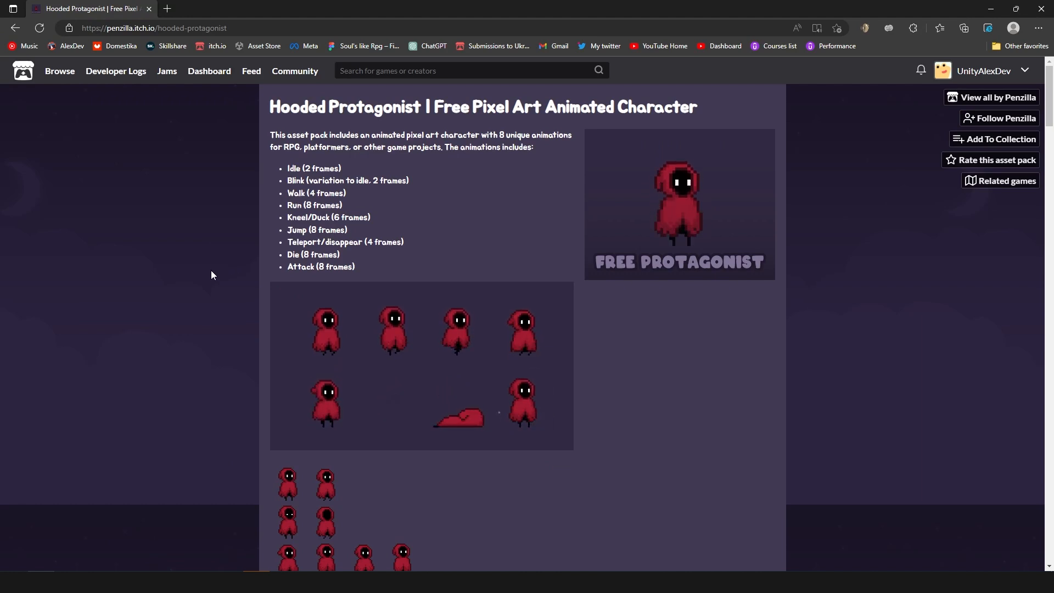
pyautogui.moveTo(577, 370)
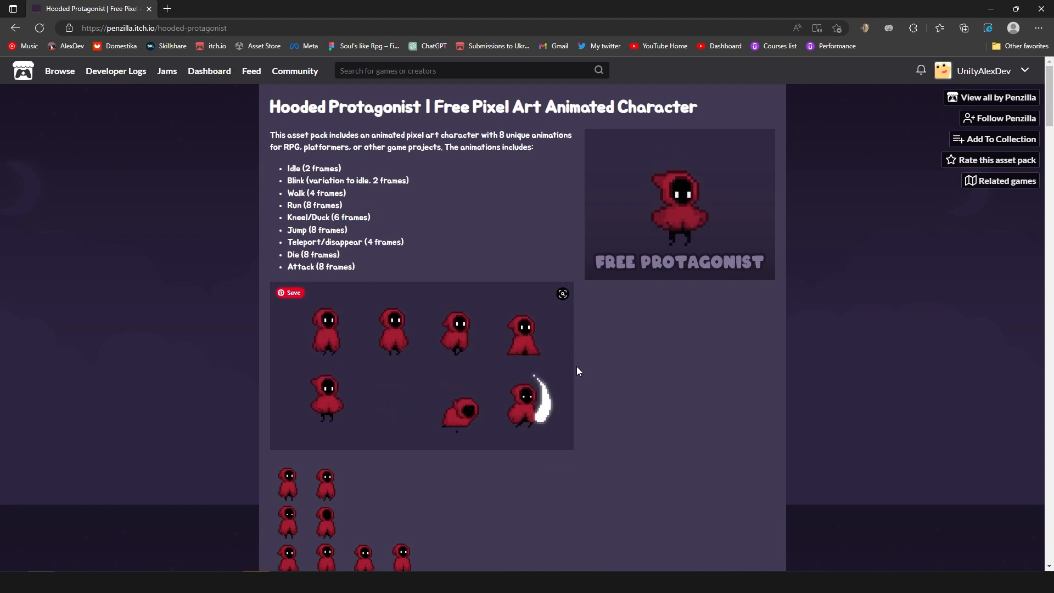
# - Scroll through the Hooded Protagonist sprite animation previews on itch.io
pyautogui.scroll(-3)
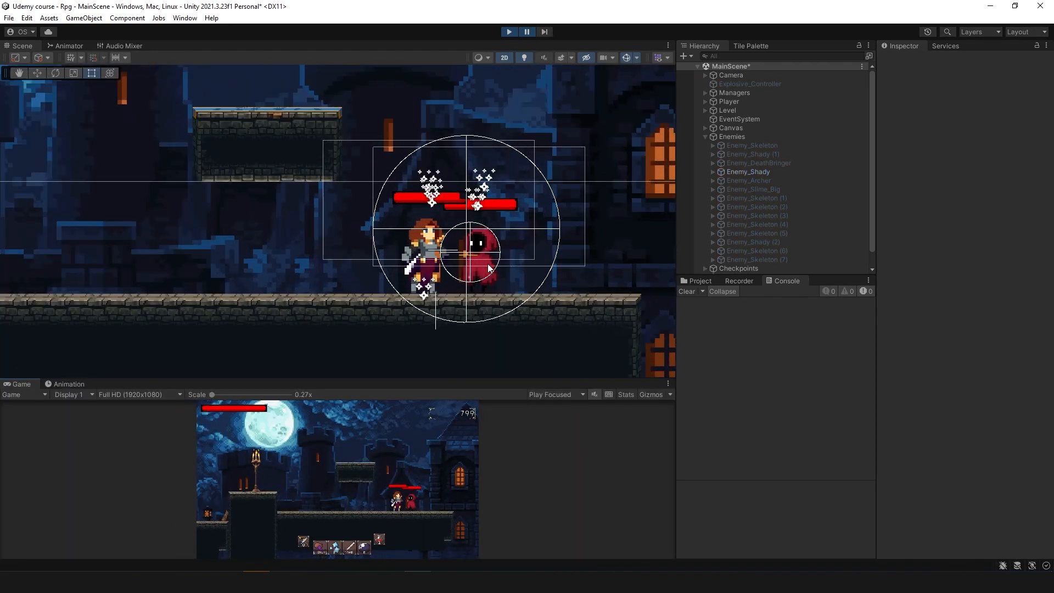
# - Pause during the Shady detonation and select the spawned Explosive_Controller(Clone) in the Inspector
pyautogui.click(543, 31)
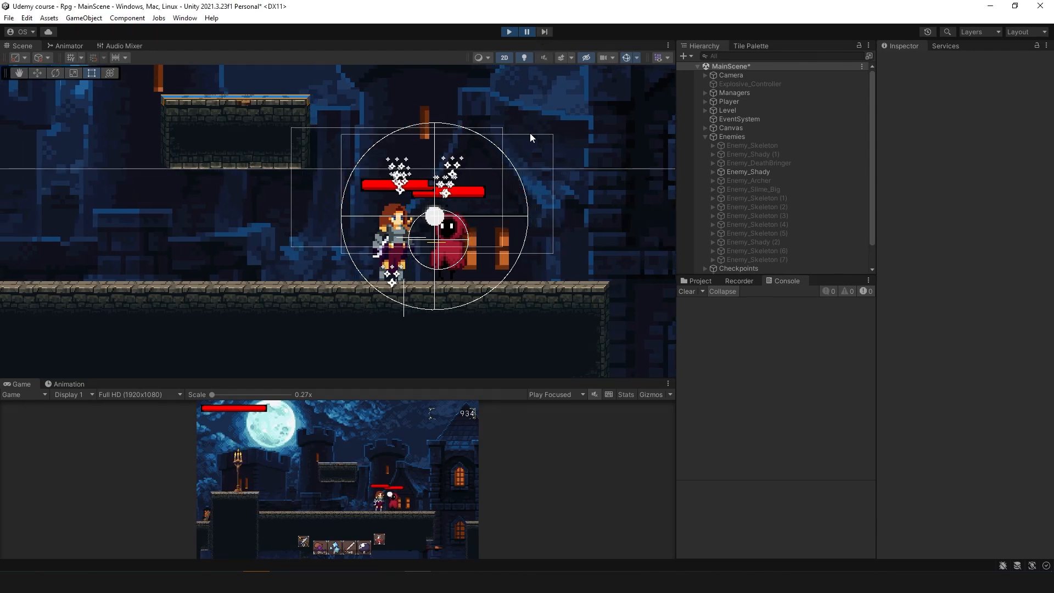
pyautogui.click(759, 269)
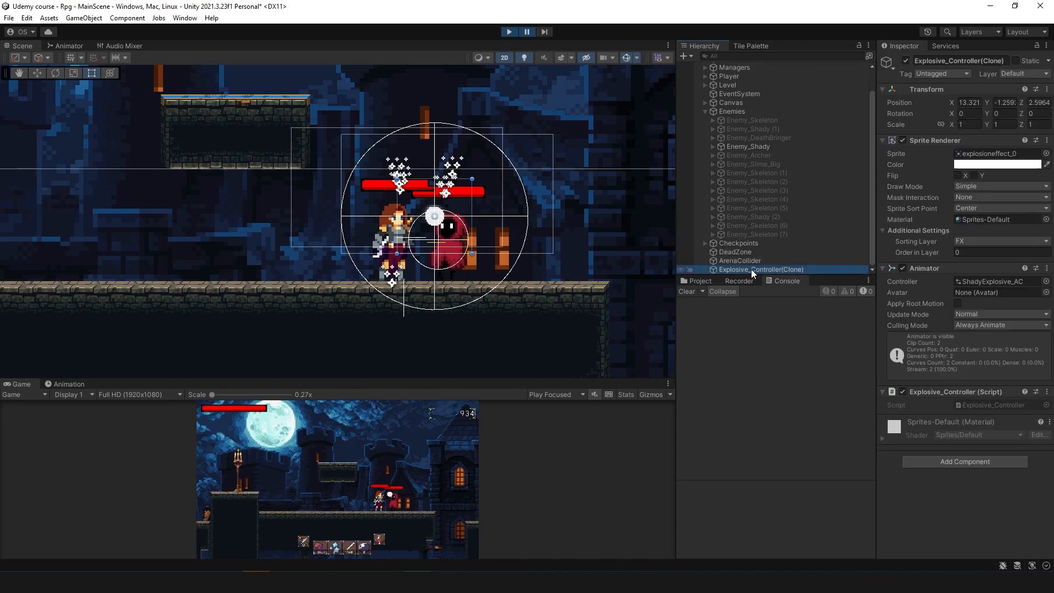
pyautogui.moveTo(789, 111)
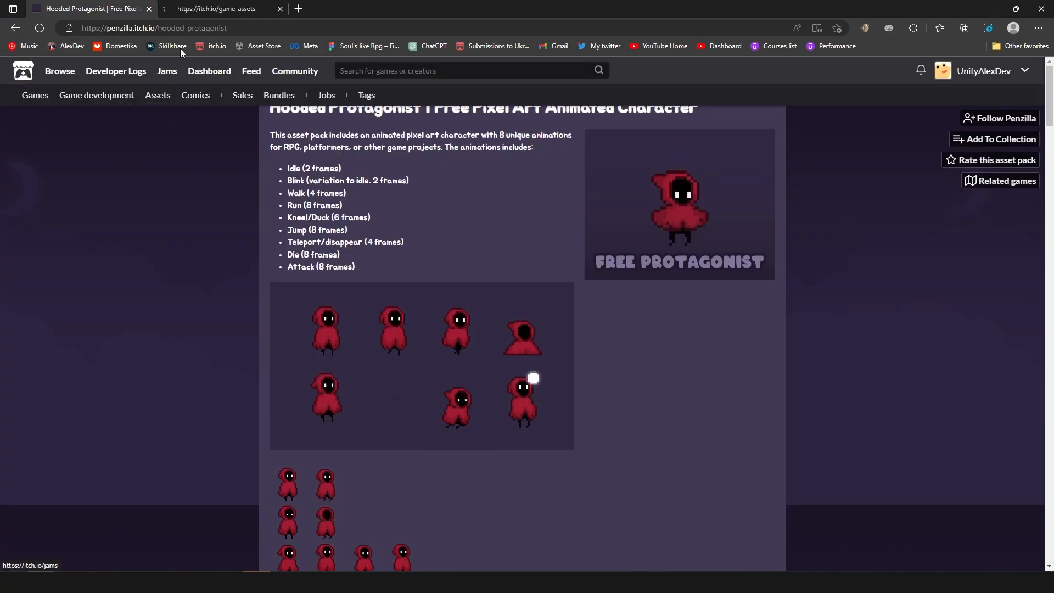
pyautogui.click(222, 7)
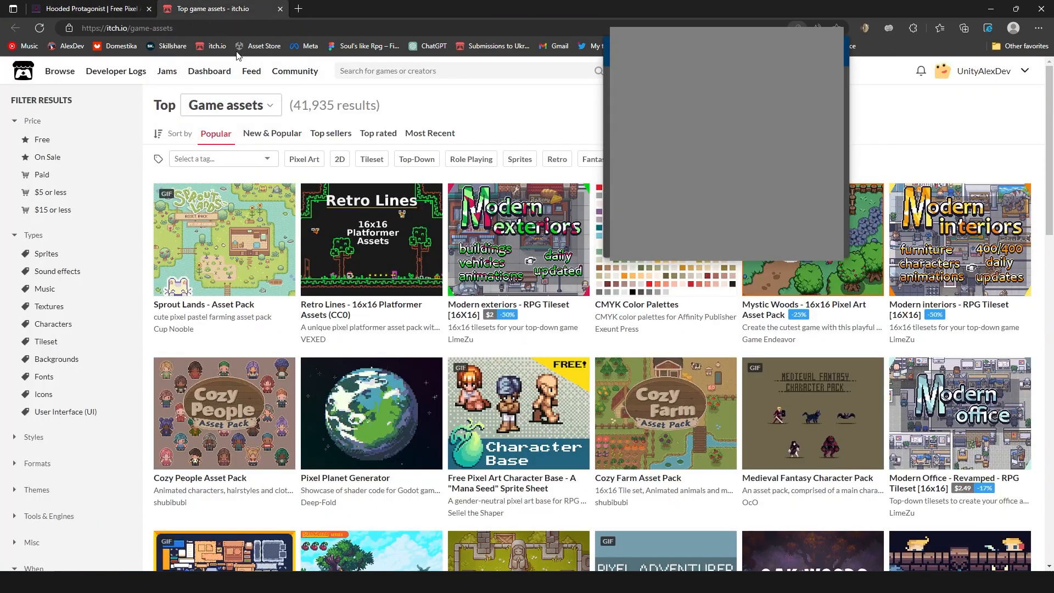
pyautogui.scroll(-3)
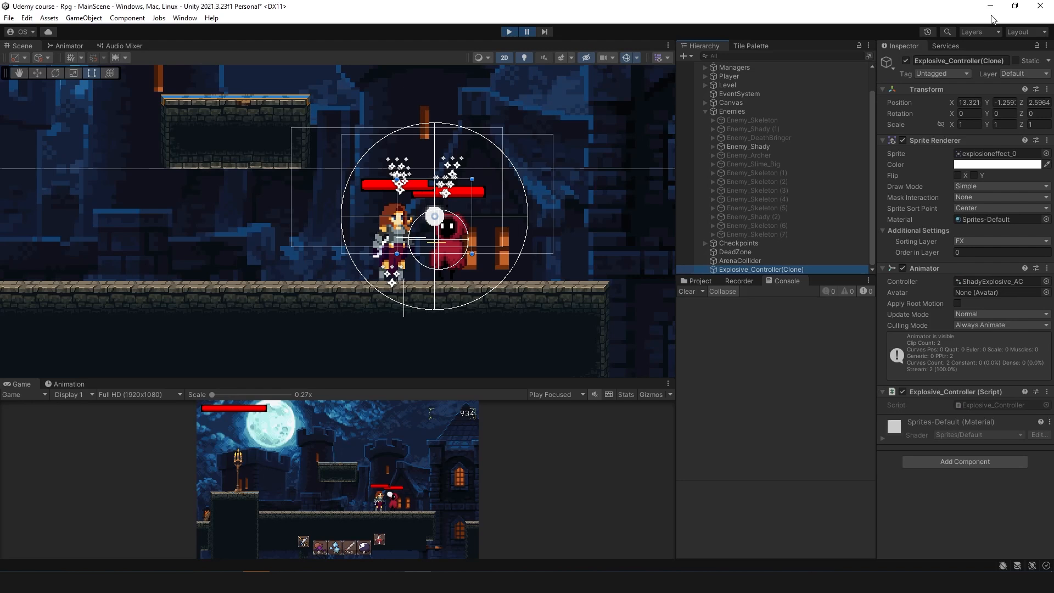
pyautogui.moveTo(617, 143)
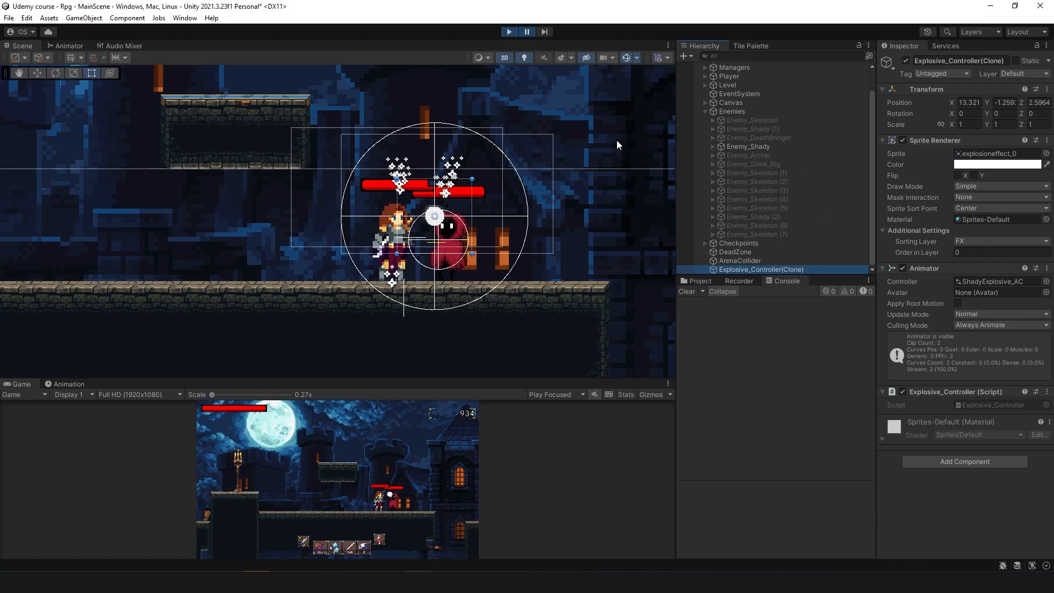
pyautogui.moveTo(975, 412)
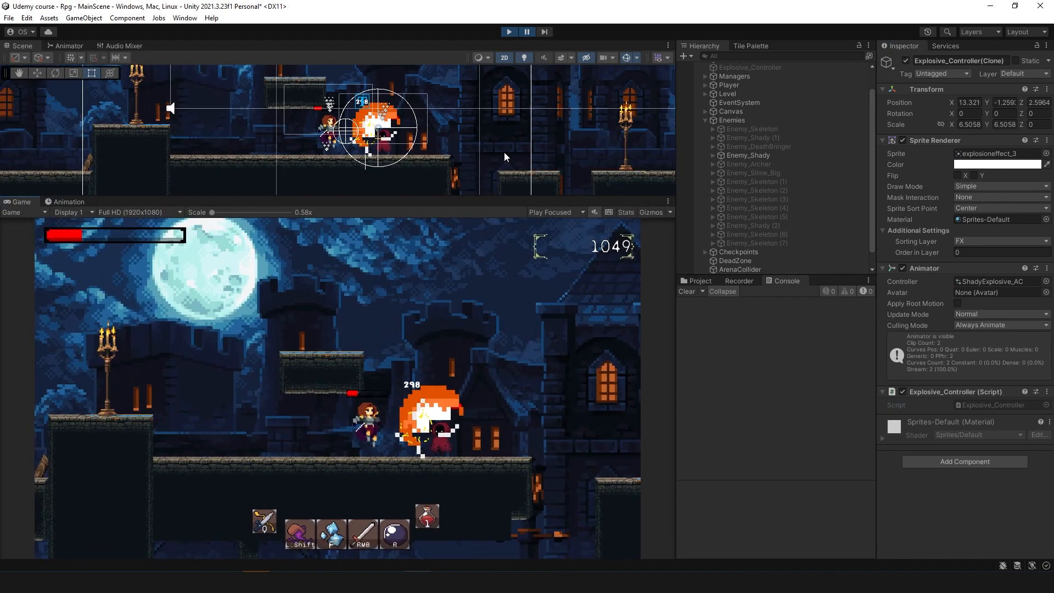
# - Stop the running game after the hooded enemy's explosion plays out
pyautogui.click(748, 164)
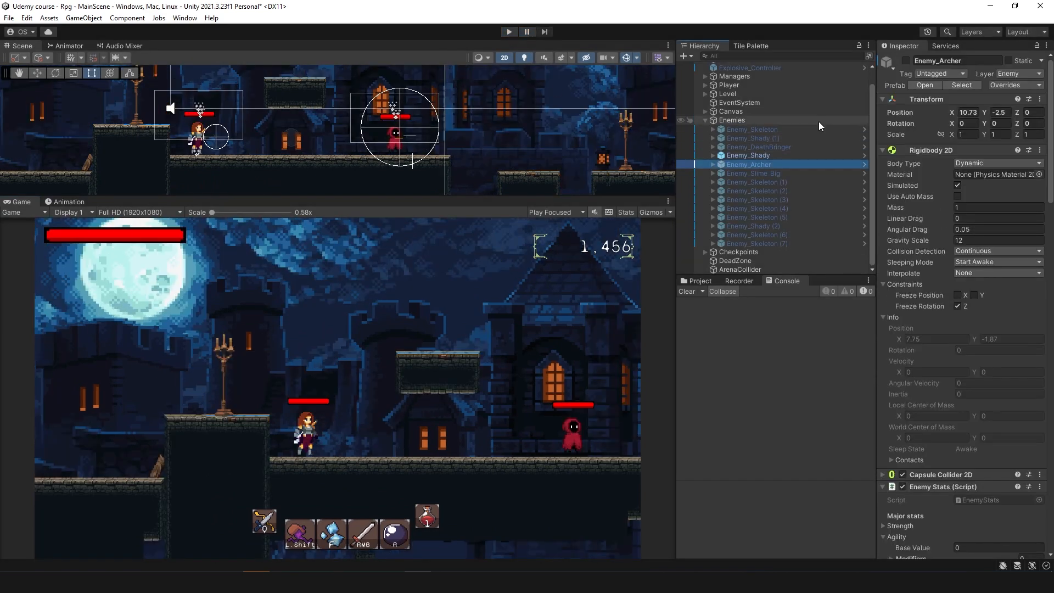
# - Enable Enemy_Shady (1) and Enemy_Skeleton, play until the player dies, and choose Try again
pyautogui.click(749, 138)
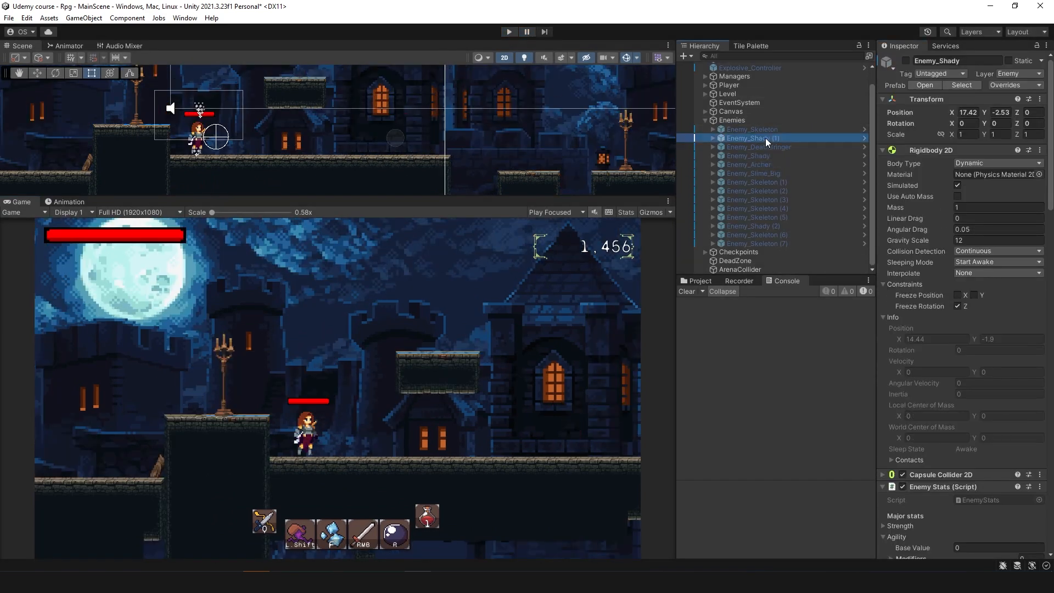
pyautogui.click(508, 32)
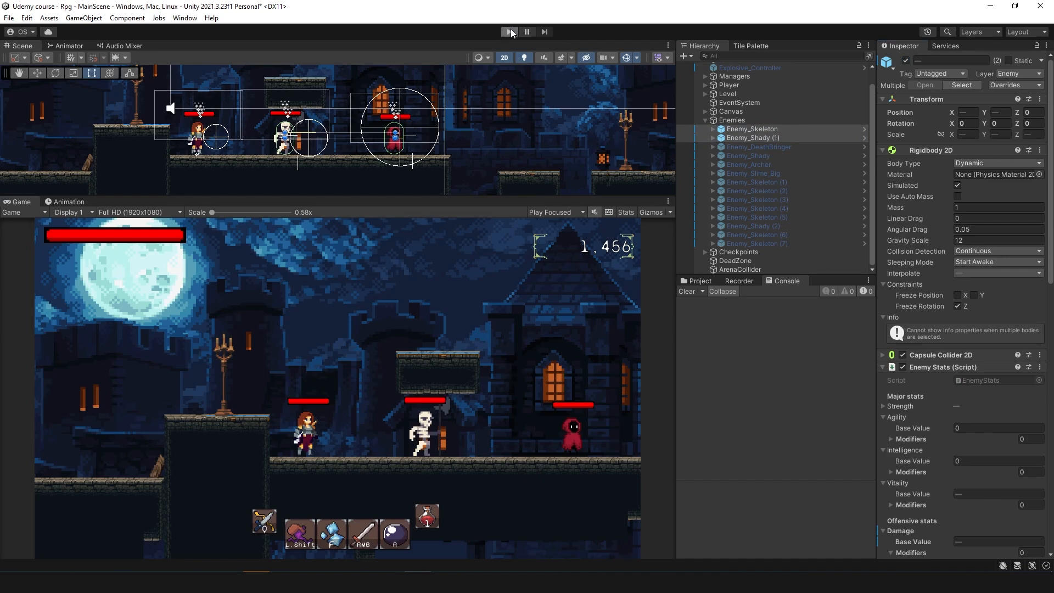
pyautogui.click(508, 31)
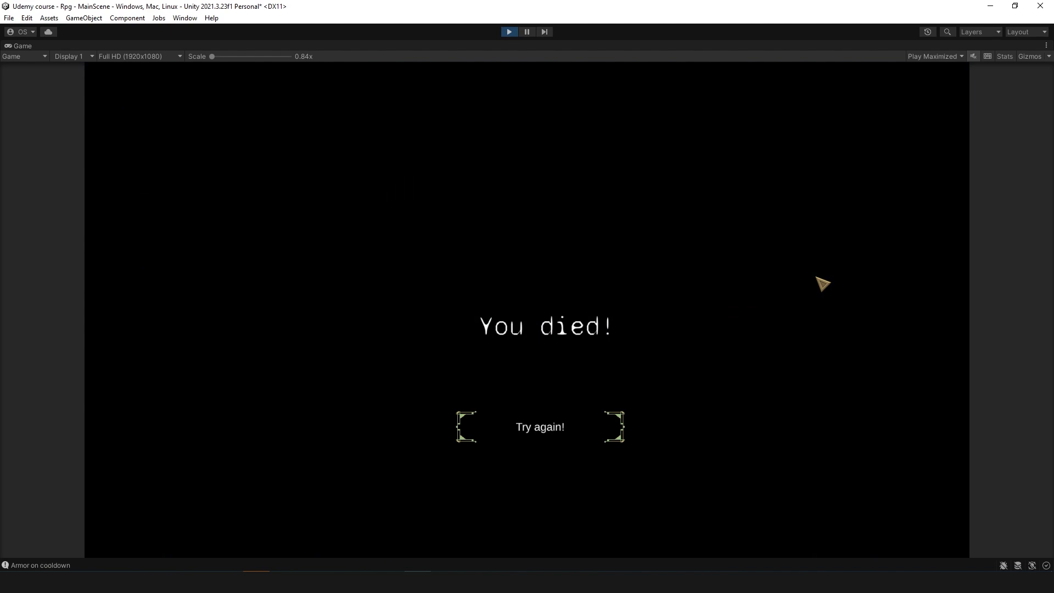
pyautogui.click(539, 426)
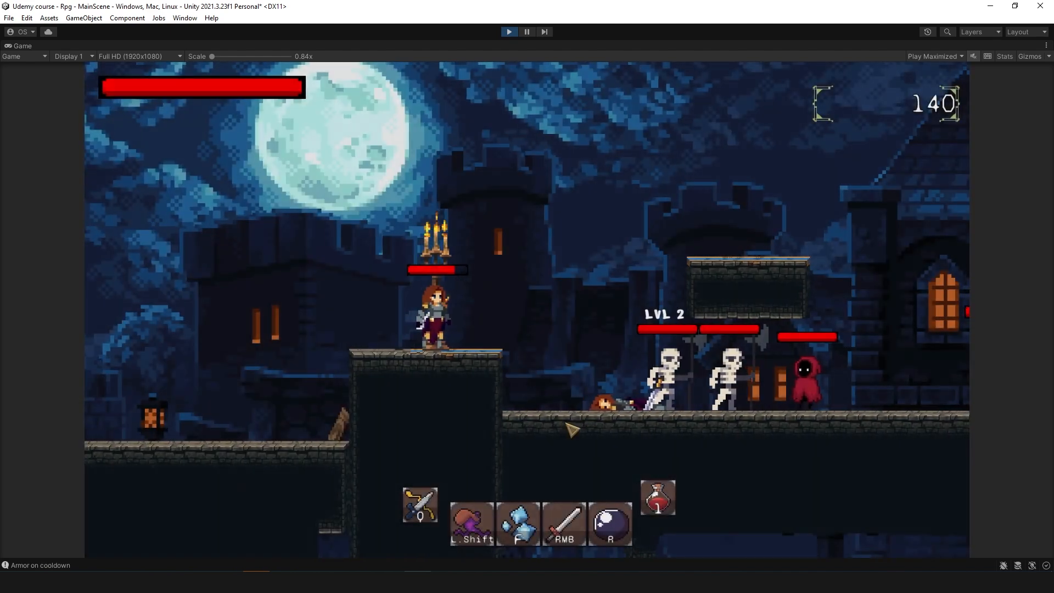